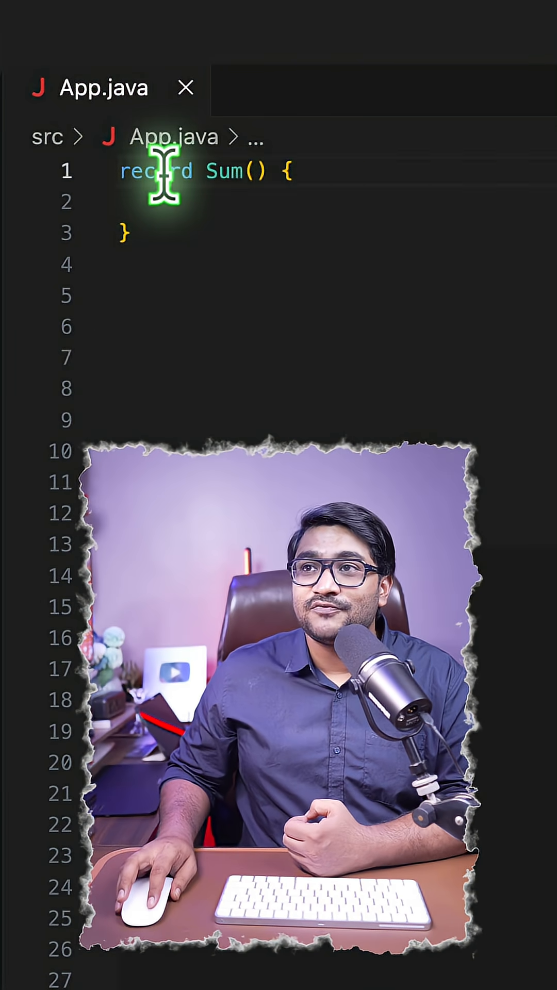
- Add an int component named a to the Sum record's parentheses
double_click(155, 171)
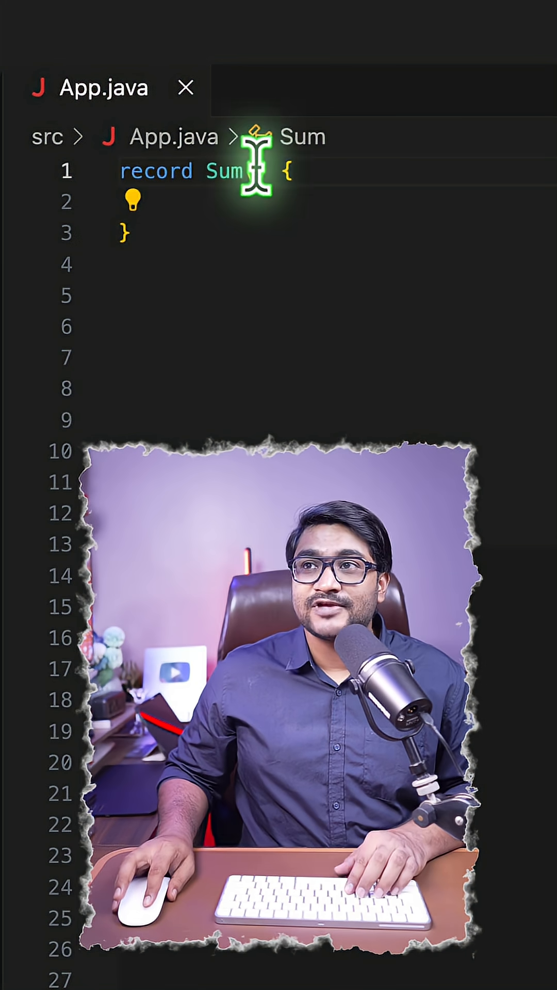
type("()")
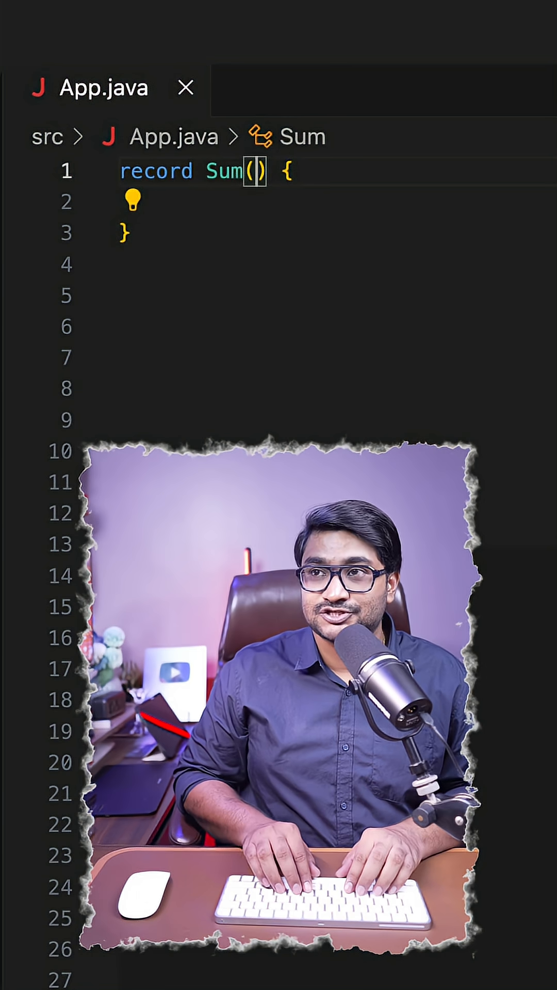
type("int a")
left_click(318, 420)
type("new Sum(0, 0")
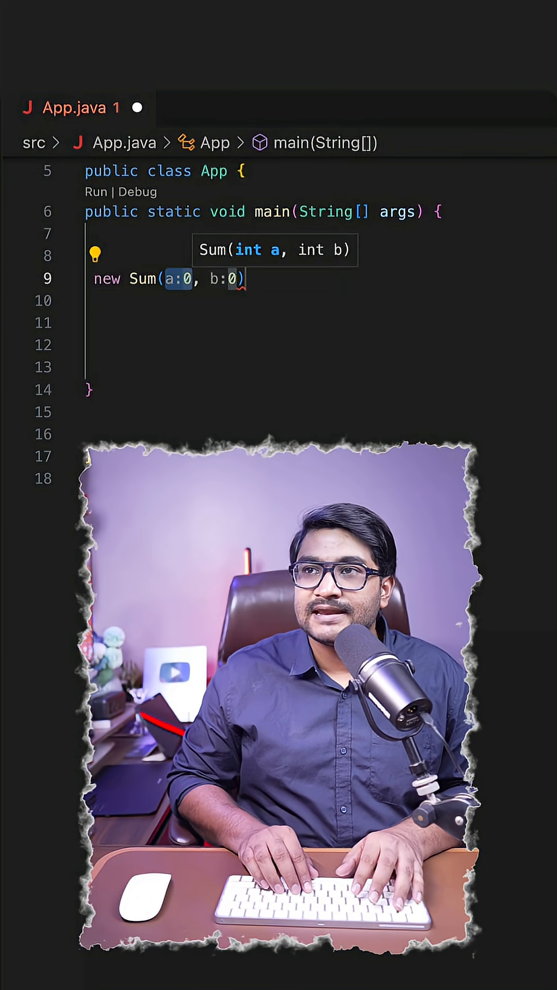
- Write Object obj = new Sum(10, 20); in main
type("10")
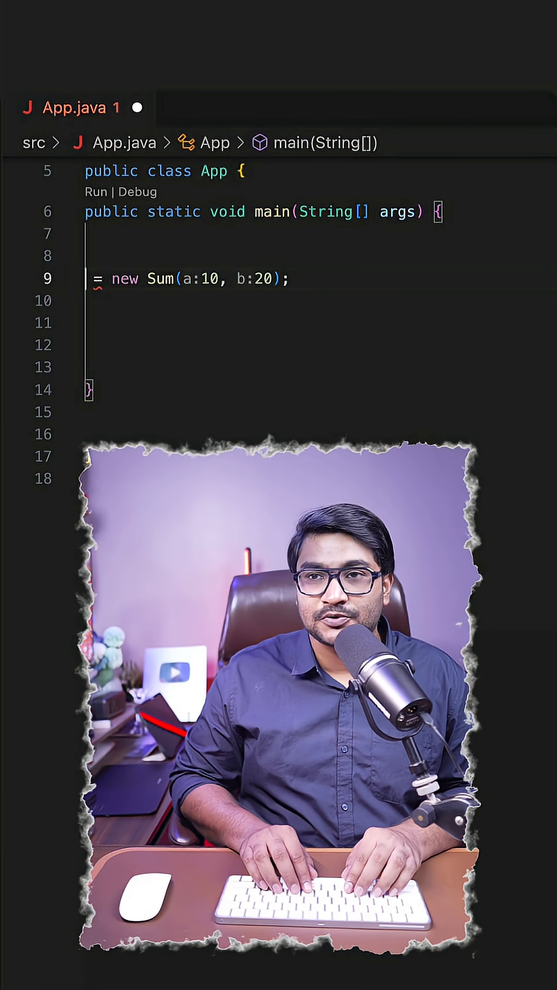
type("Object")
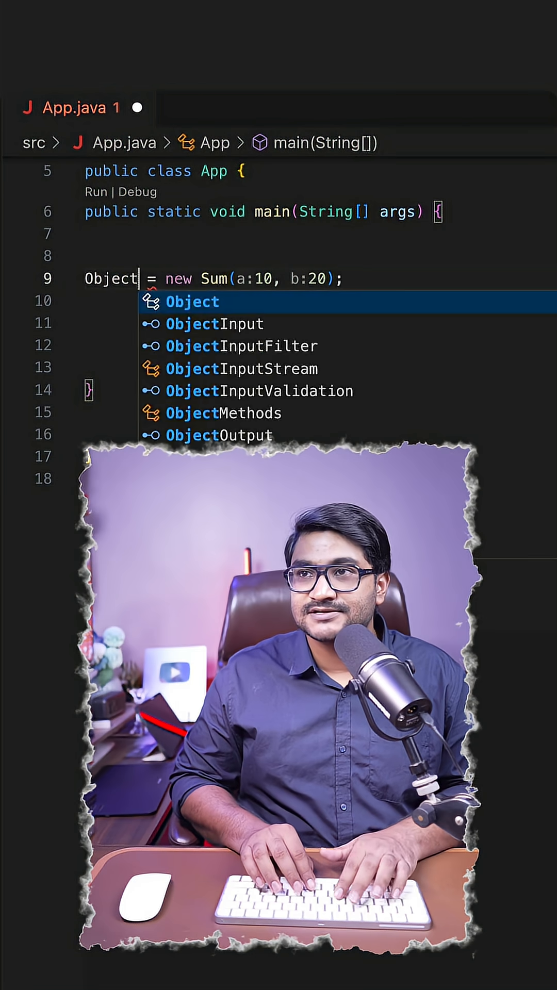
type("obj")
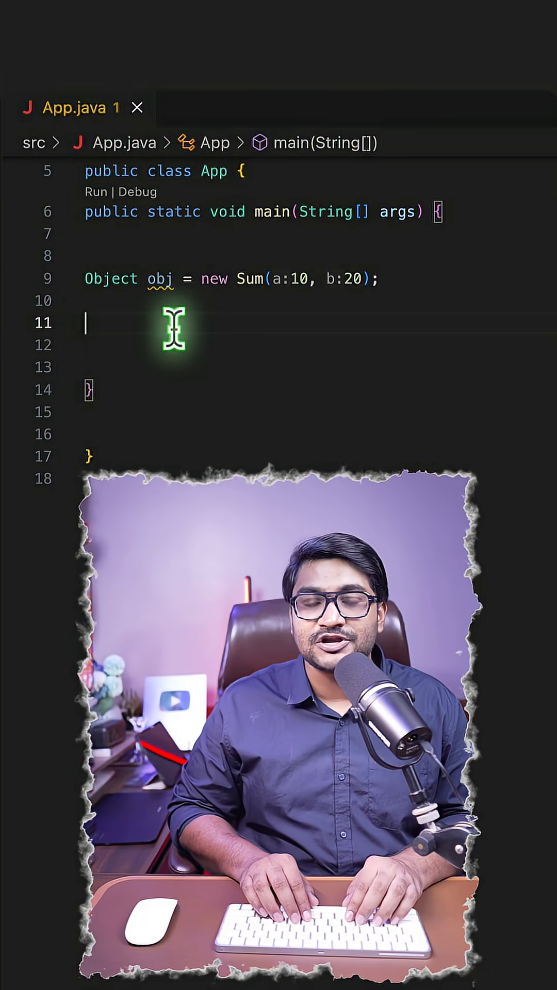
- Start an if (obj instanceof Sum sum) block reading sum.a() into value1
type("if")
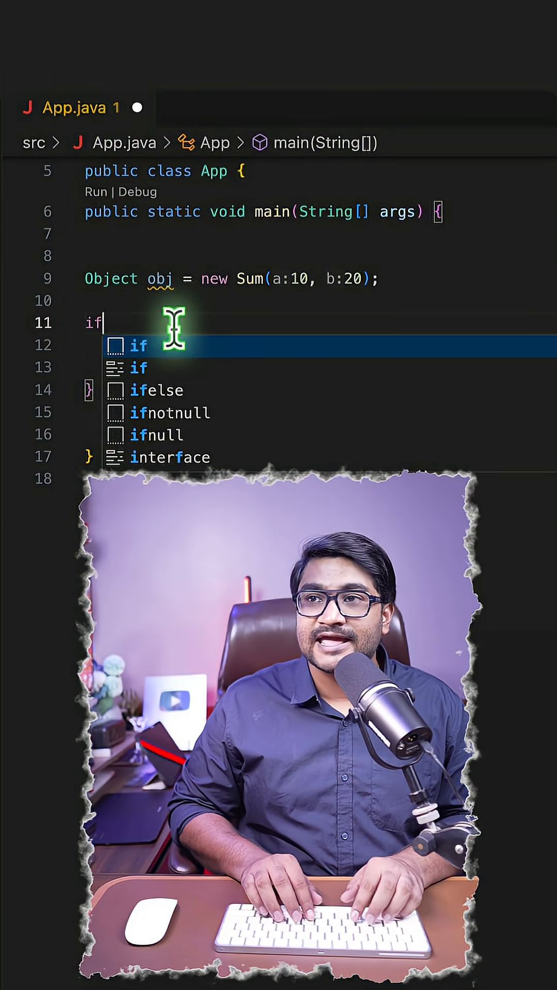
type("(obj instanceof Sum){")
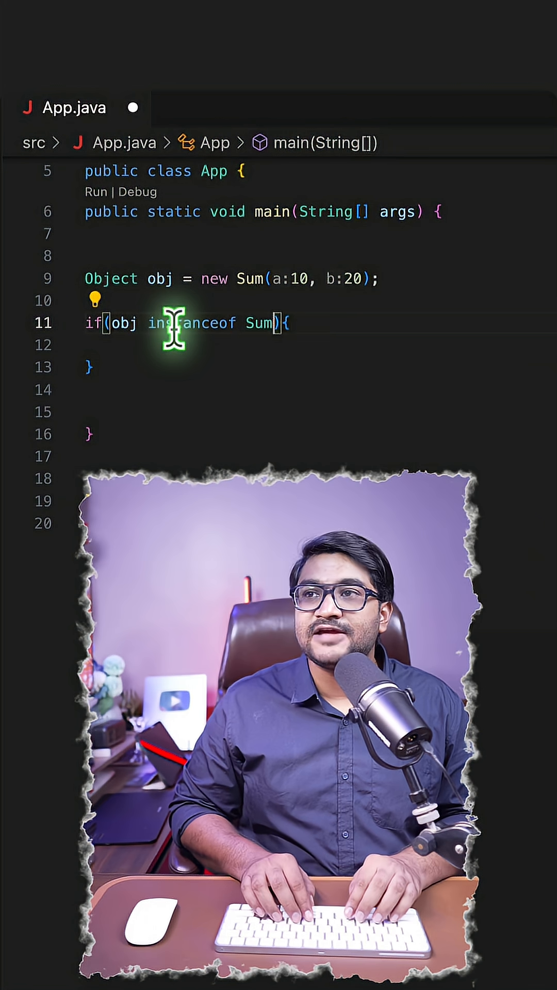
type("sum")
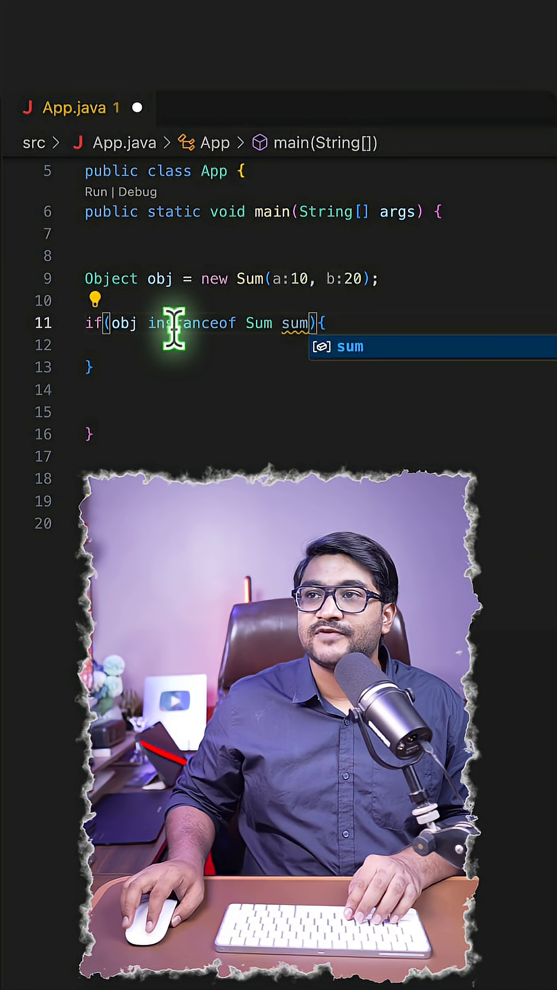
type("sum")
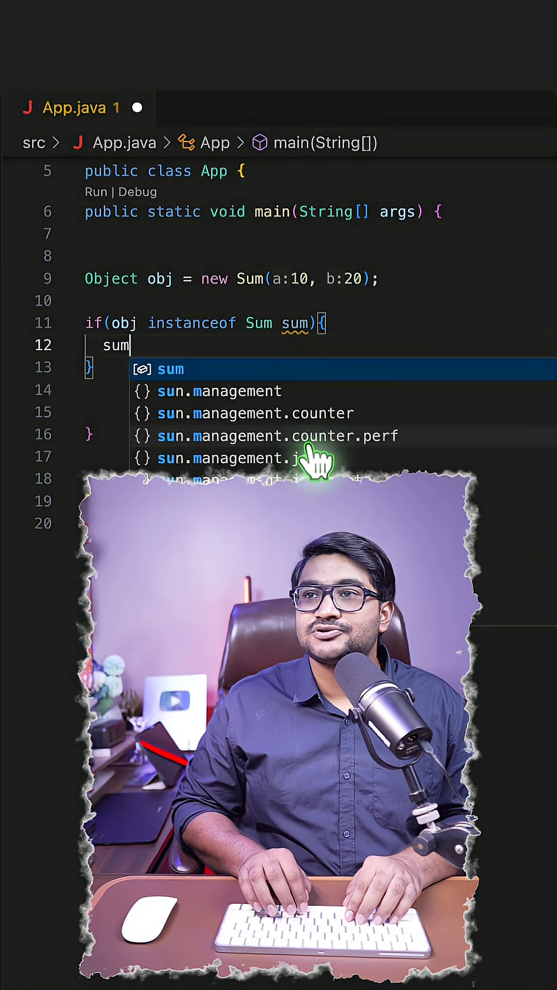
type(".a()")
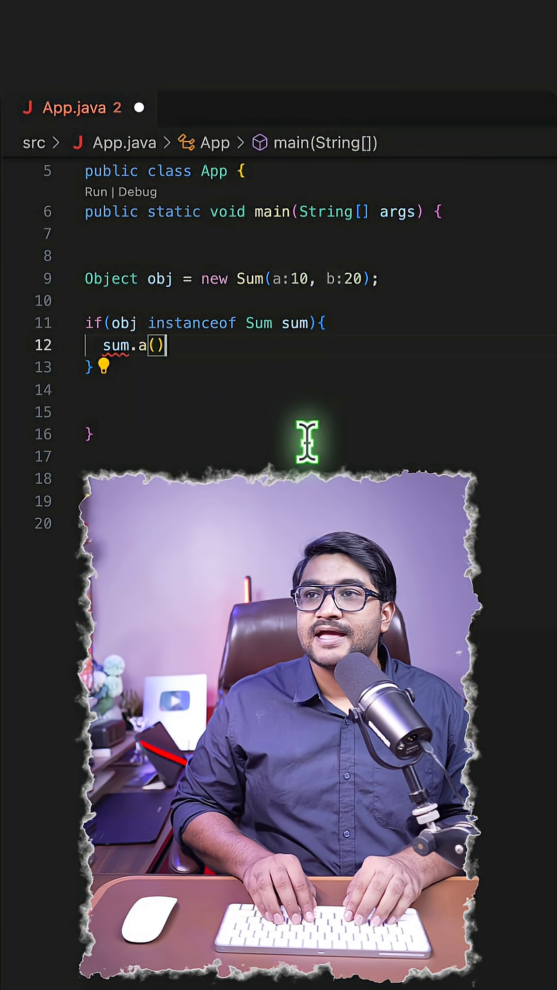
- Read sum.b() into value2 and print value1+value2
type("sum")
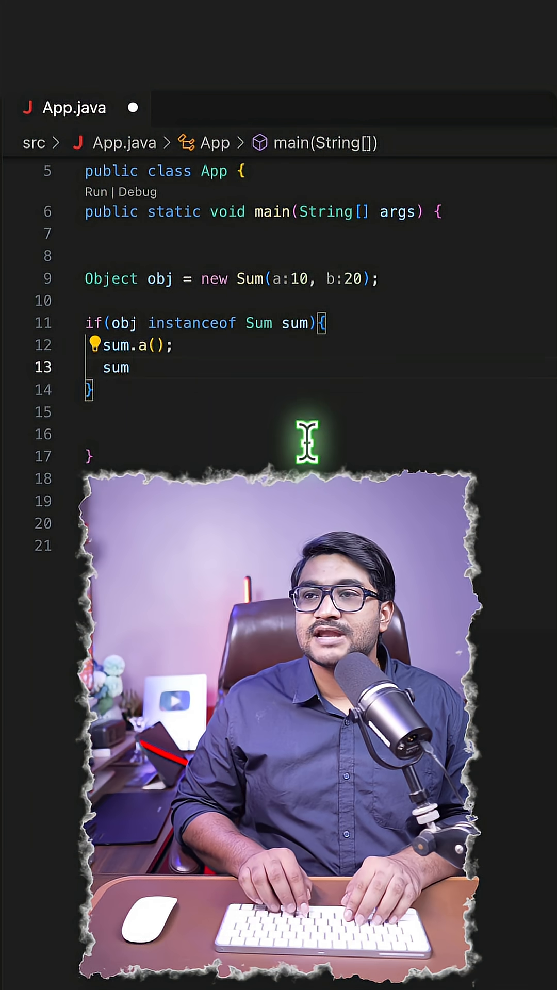
type(".b();")
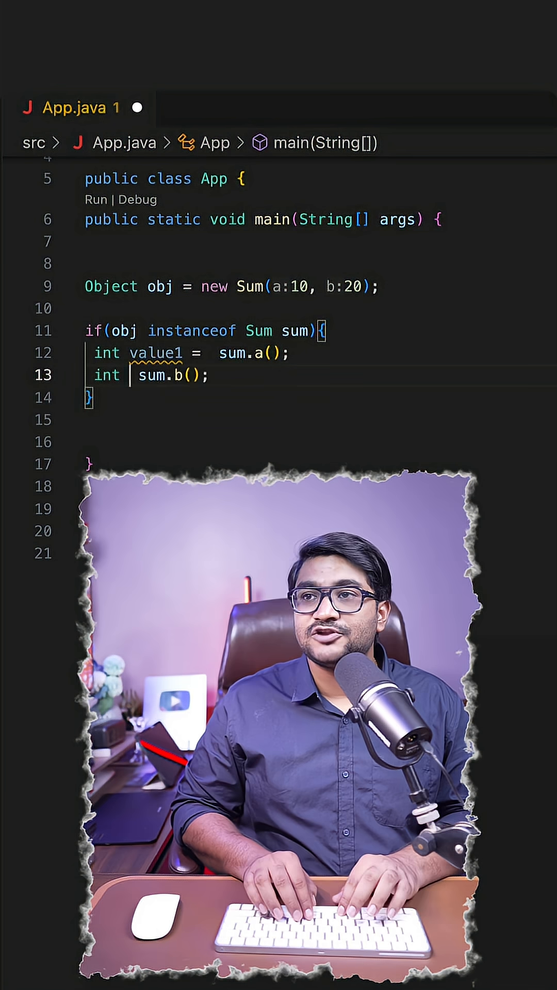
type("value2 =")
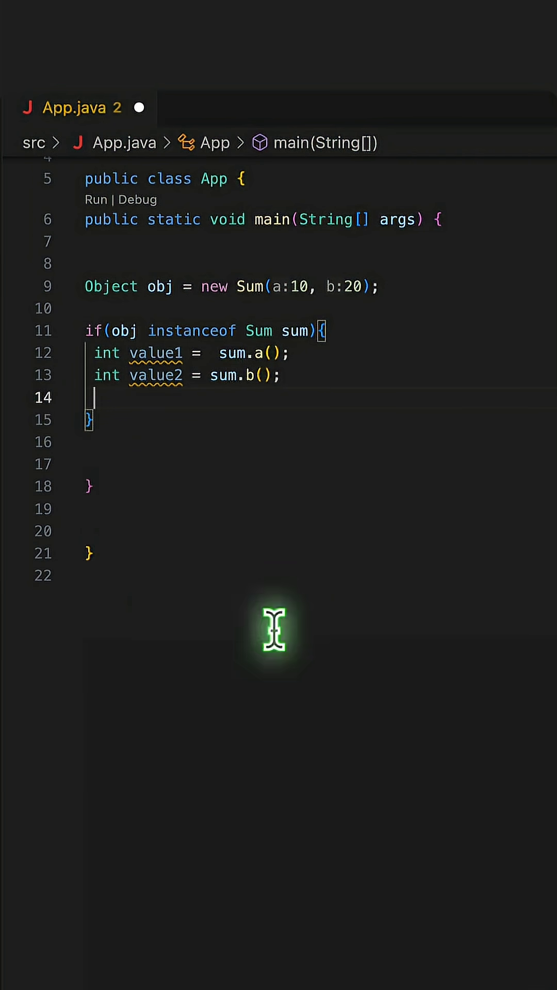
type("System.out.println(value1+value2);")
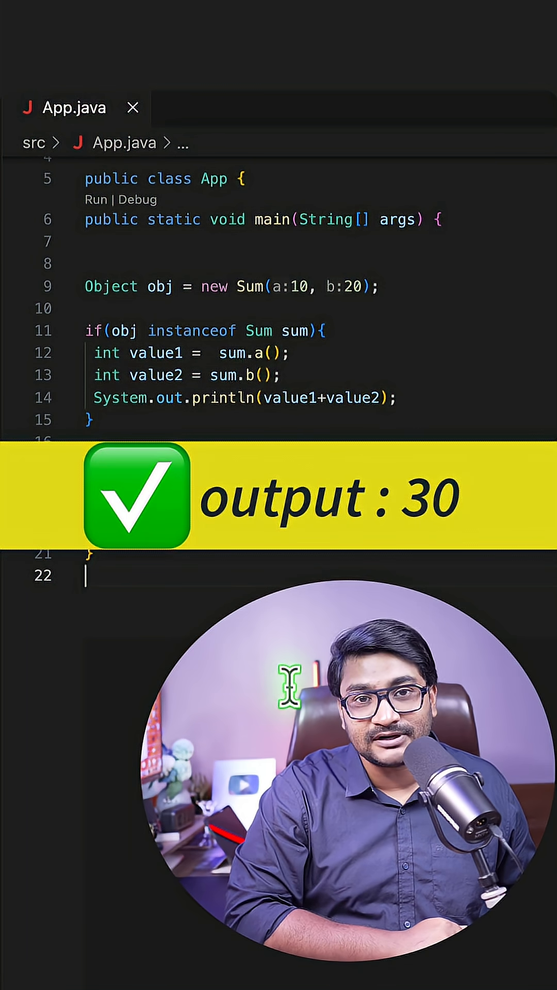
- Scroll up to view the Sum record, then back down to the instanceof block
scroll("up", 3)
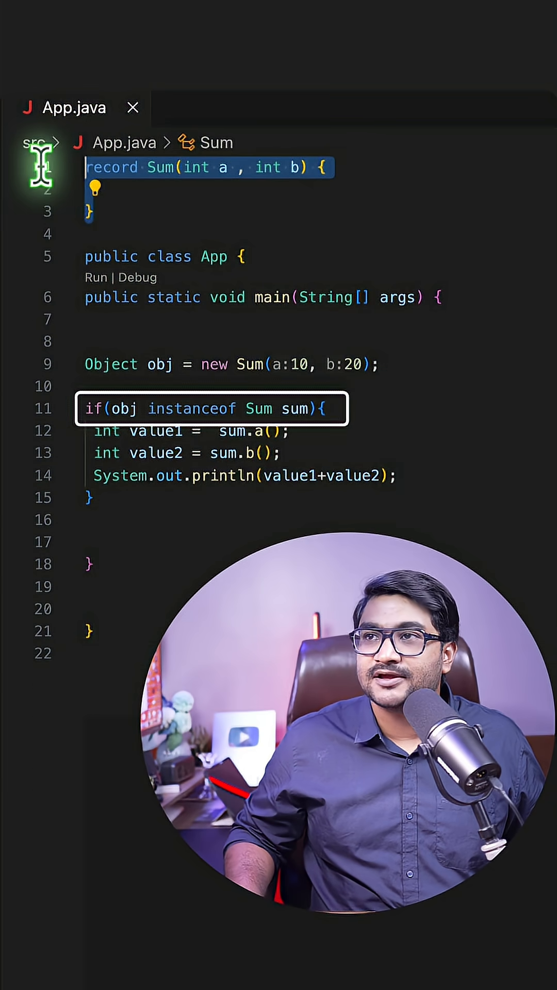
scroll("down", 3)
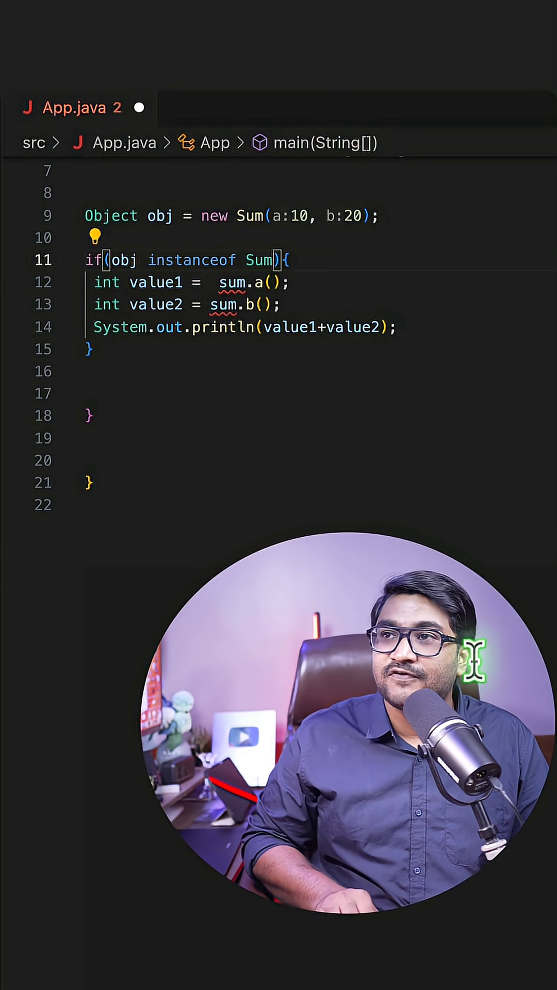
- Rewrite the pattern as Sum(int value1, int value2) and bring up the context menu
type("()")
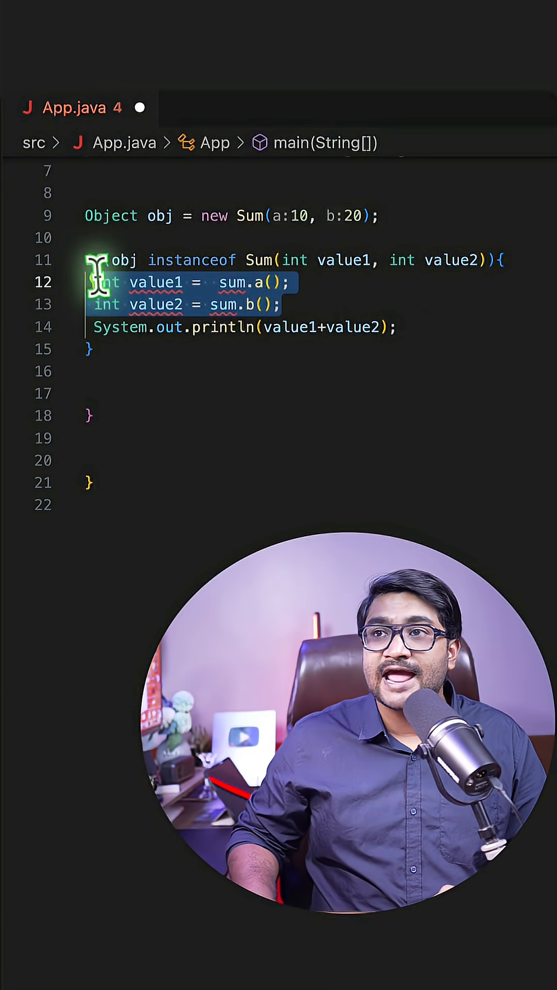
type("if(")
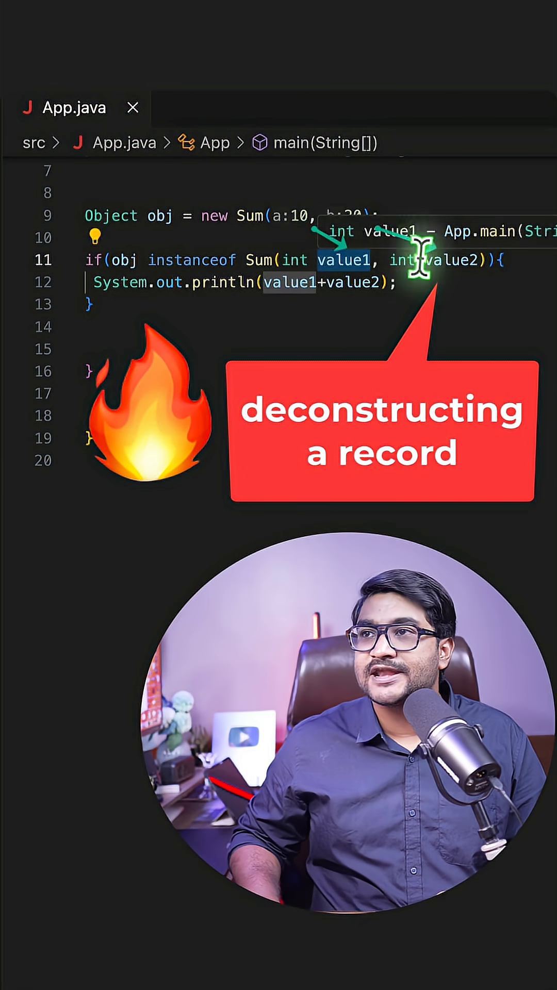
right_click(344, 261)
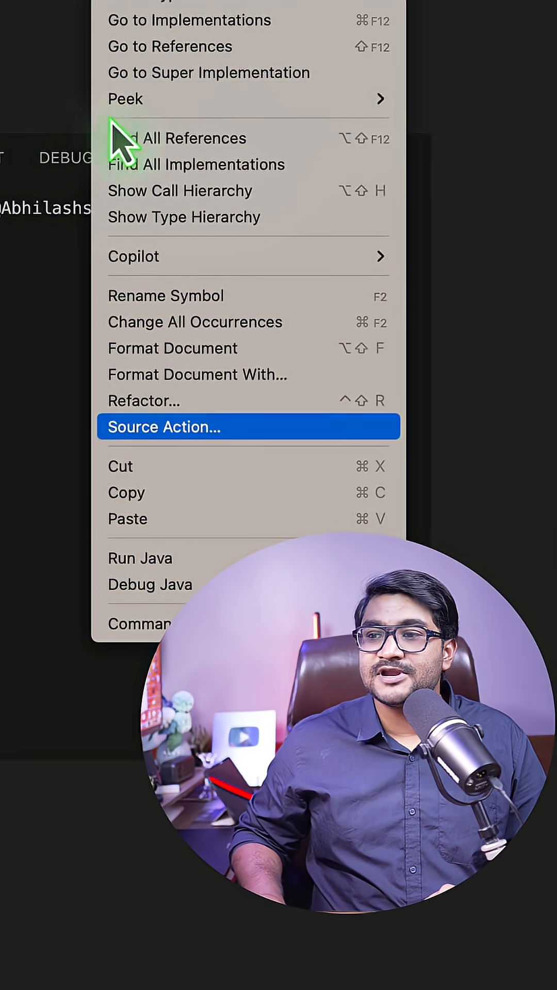